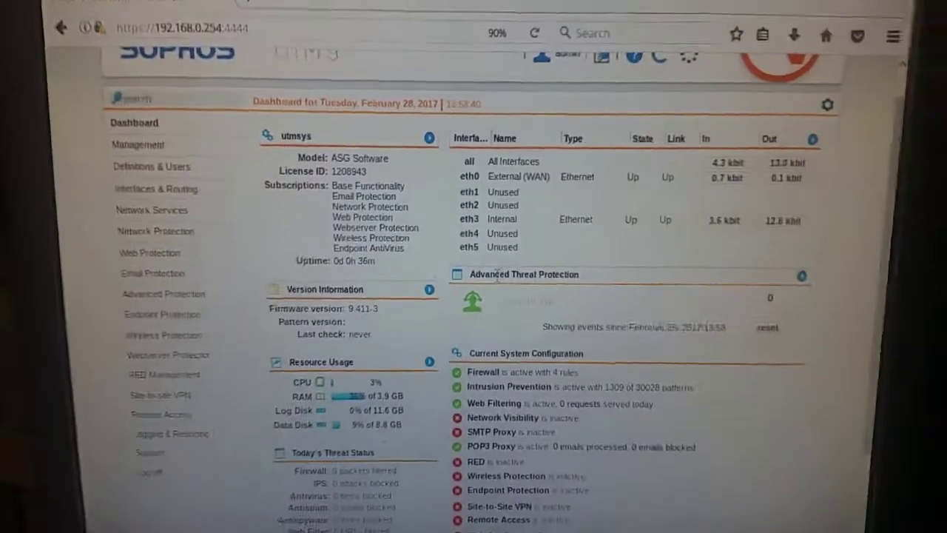
# Show the Interfaces list with the External (WAN) and Internal interfaces and their addresses
pyautogui.click(156, 189)
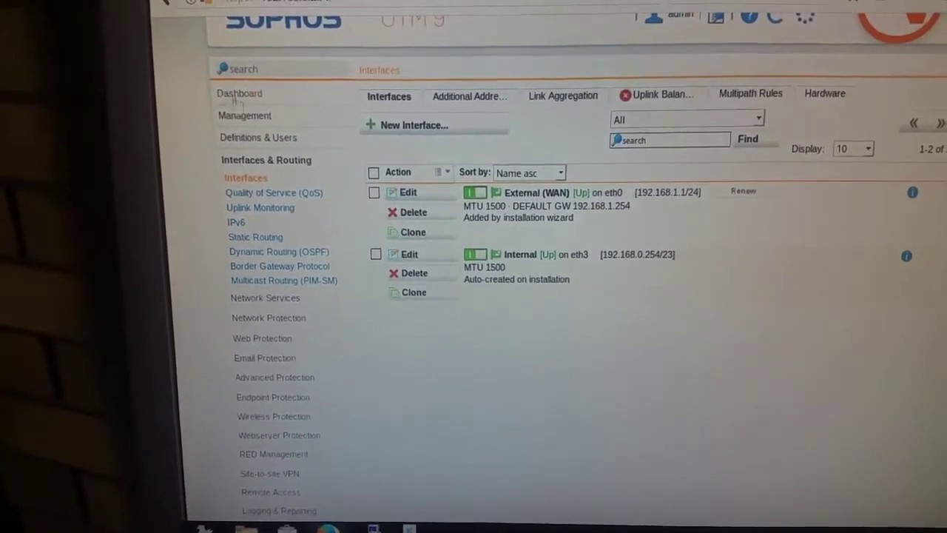
# Return to the dashboard and view the Current System Configuration panel with firewall and IPS active
pyautogui.click(238, 91)
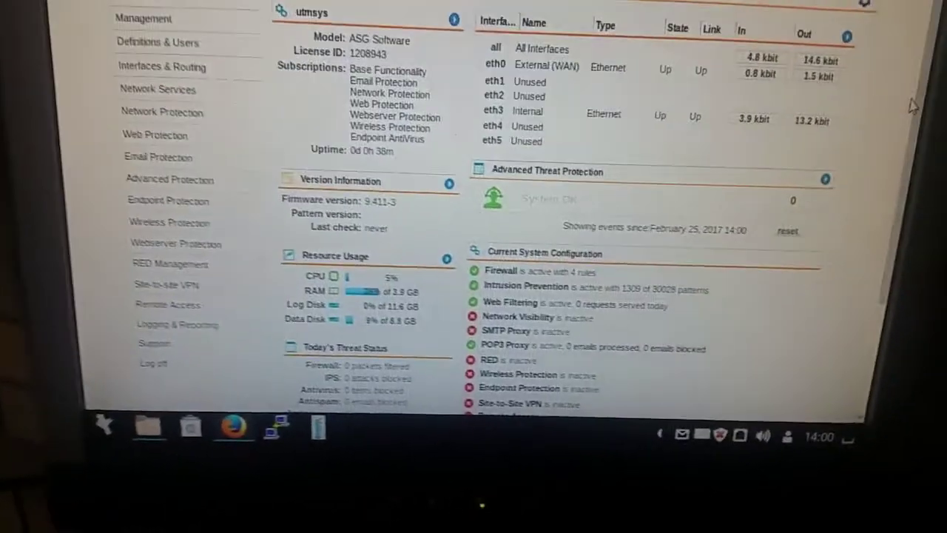
pyautogui.scroll(-3)
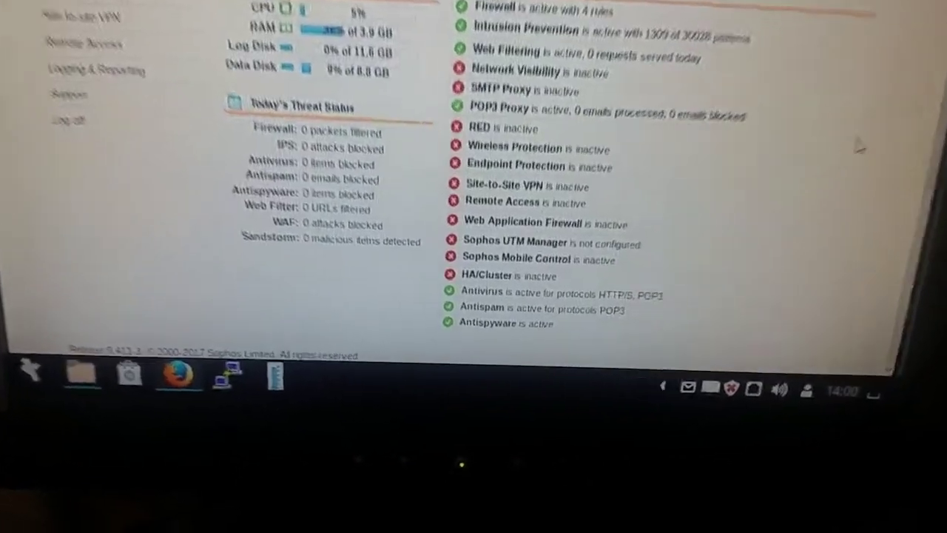